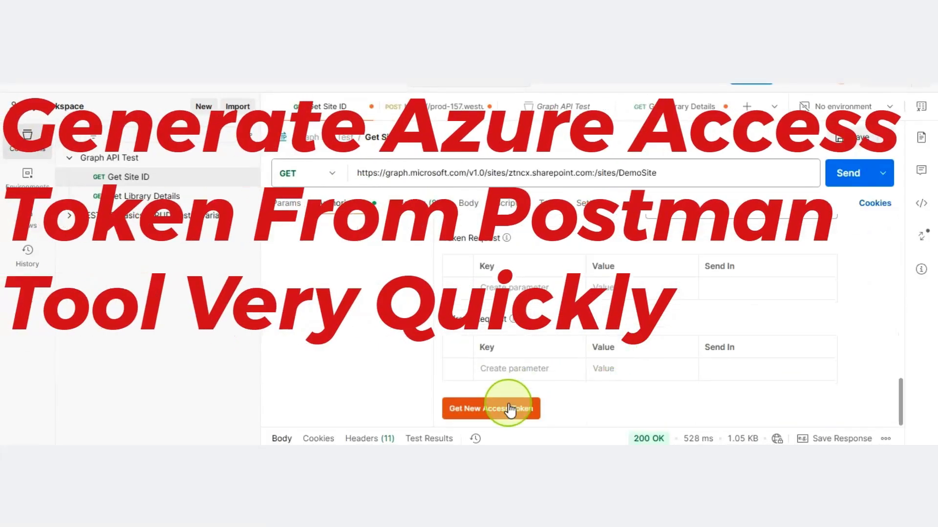
Switch to Azure Portal and review the app registration's Application (client) ID and Directory (tenant) ID
{"action": "left_click", "coordinate": [490, 409]}
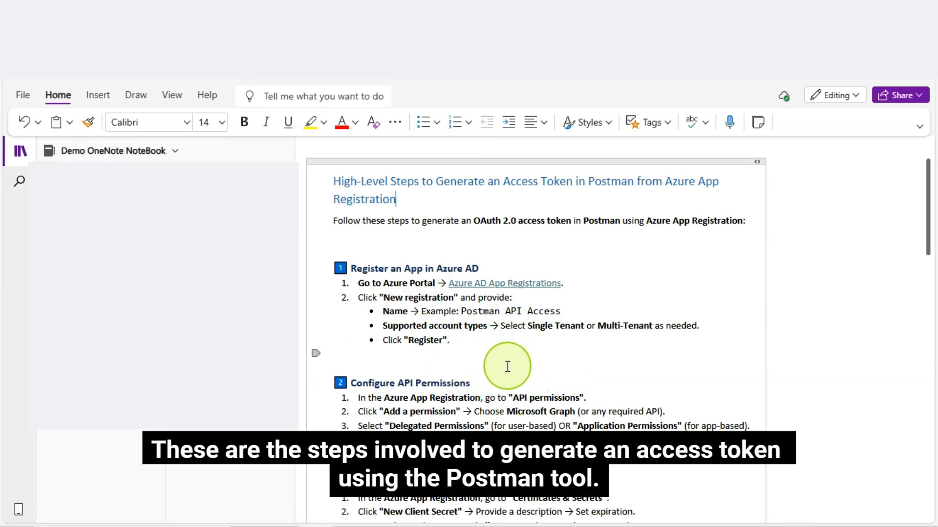
{"action": "mouse_move", "coordinate": [421, 281]}
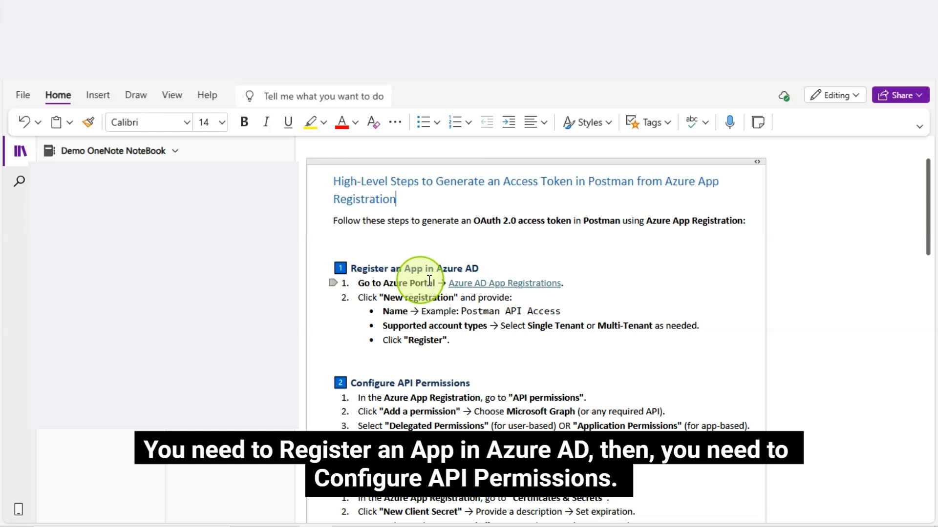
{"action": "mouse_move", "coordinate": [441, 389]}
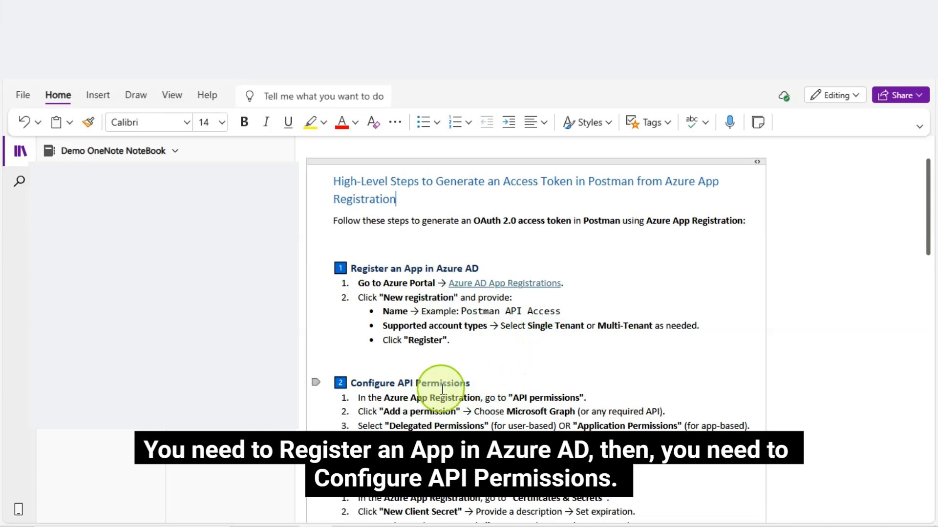
{"action": "scroll", "scroll_direction": "down", "scroll_amount": 3}
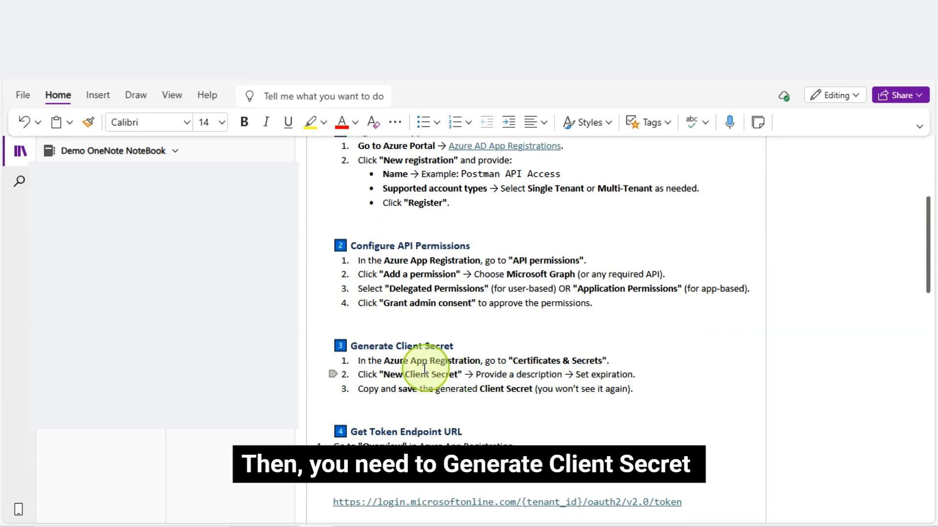
{"action": "mouse_move", "coordinate": [604, 347]}
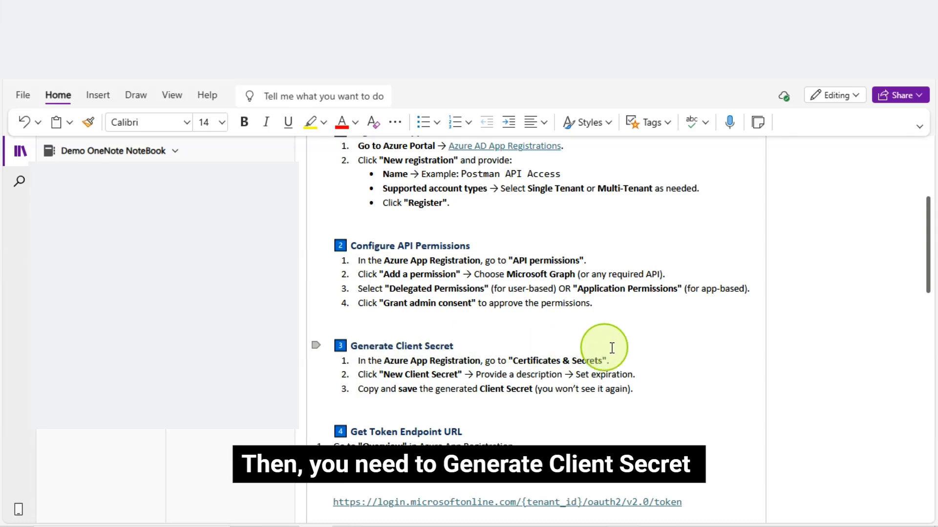
{"action": "mouse_move", "coordinate": [637, 348]}
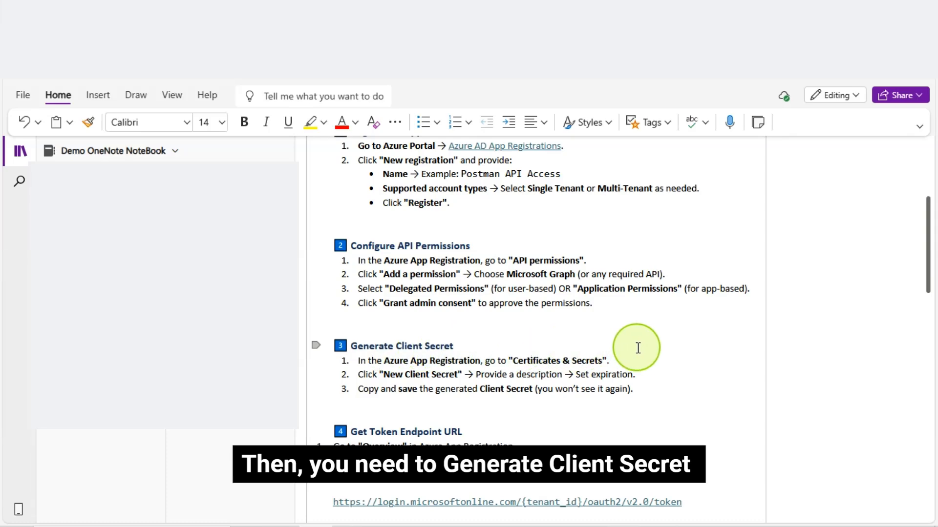
{"action": "scroll", "scroll_direction": "down", "scroll_amount": 3}
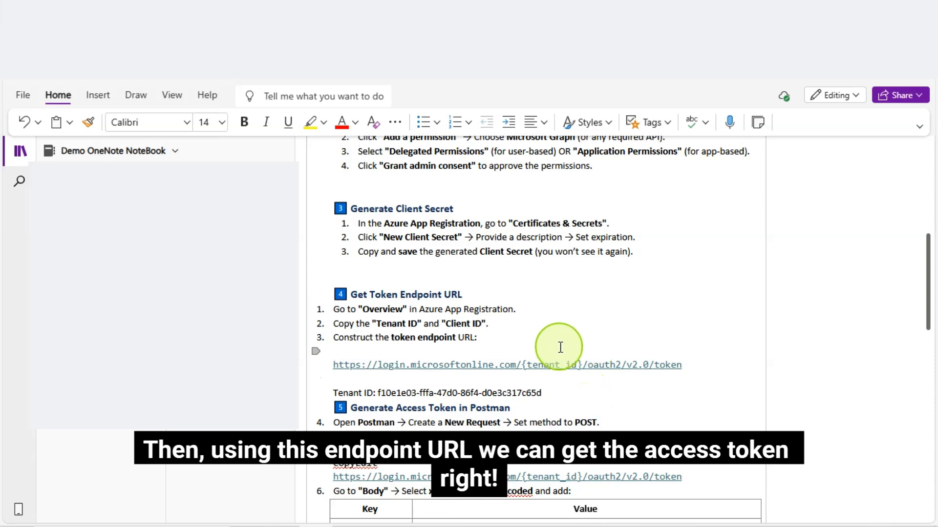
{"action": "scroll", "scroll_direction": "down", "scroll_amount": 3}
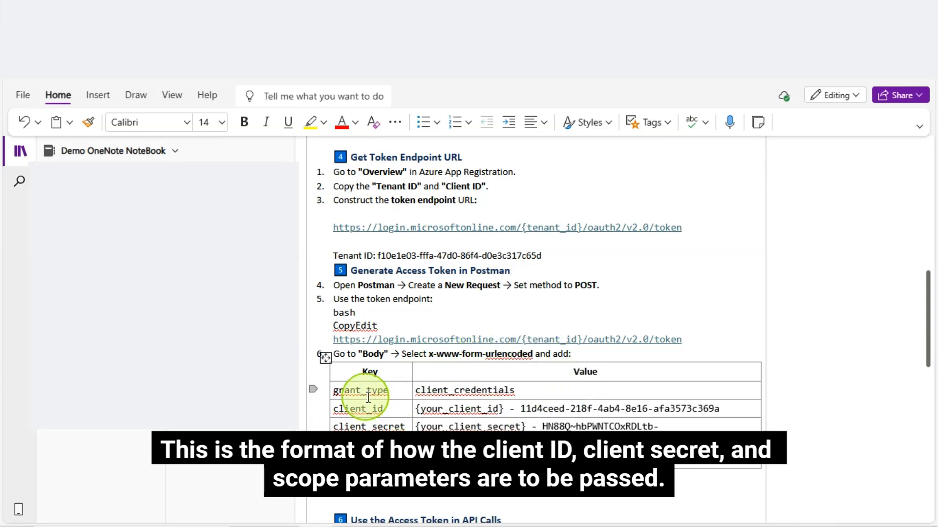
{"action": "scroll", "scroll_direction": "down", "scroll_amount": 3}
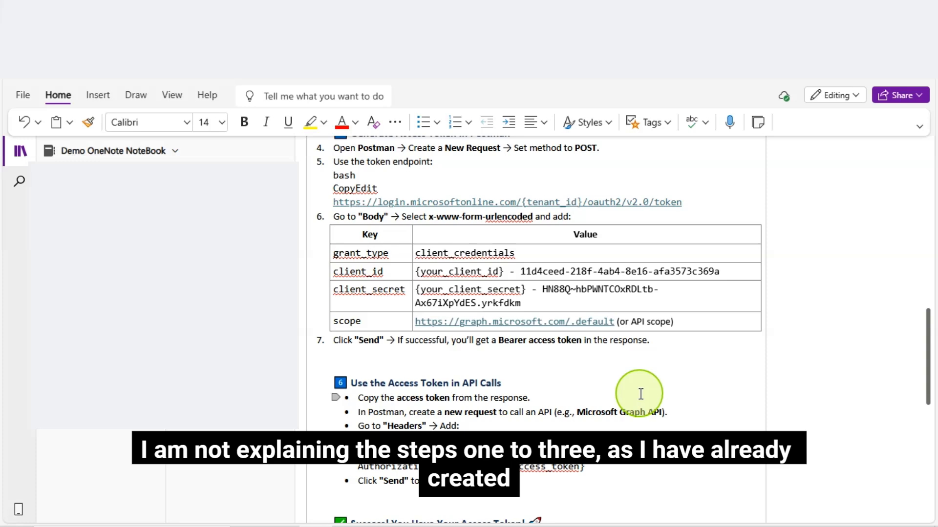
{"action": "scroll", "scroll_direction": "up", "scroll_amount": 3}
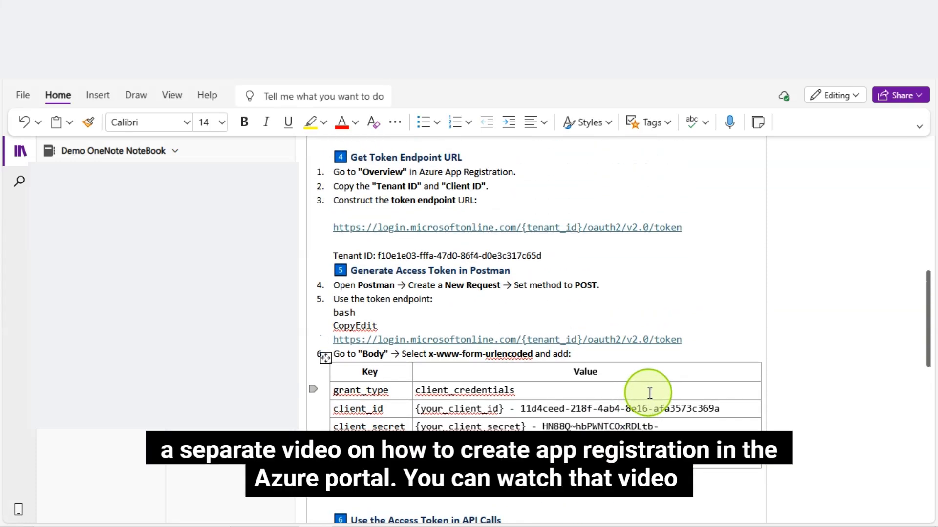
{"action": "scroll", "scroll_direction": "up", "scroll_amount": 3}
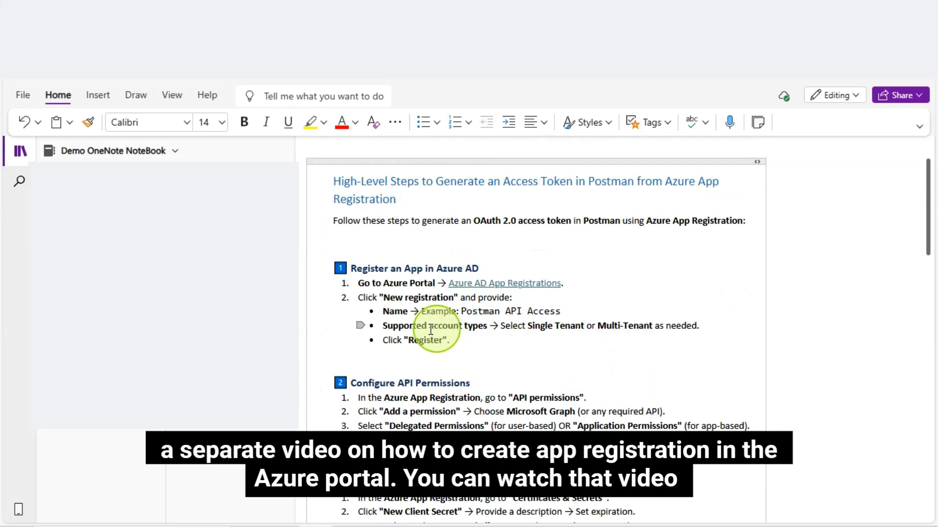
{"action": "mouse_move", "coordinate": [478, 334]}
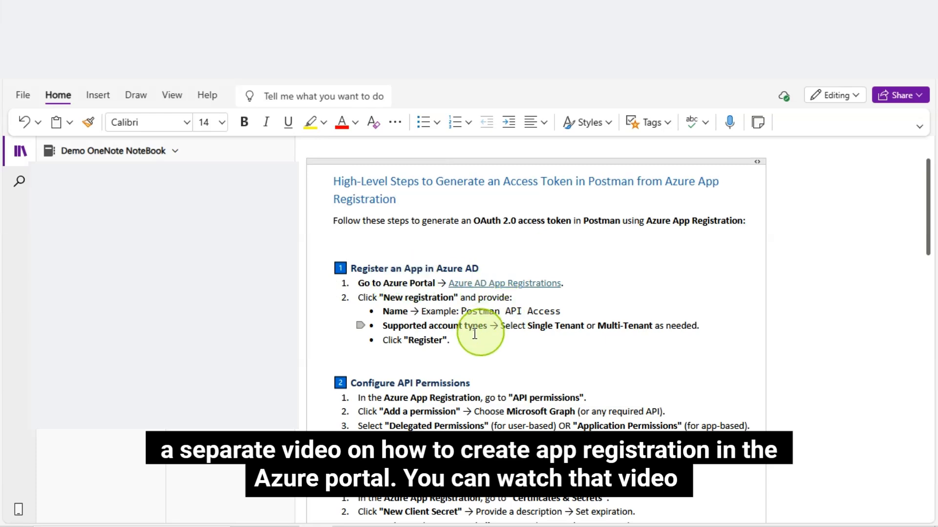
{"action": "mouse_move", "coordinate": [548, 352]}
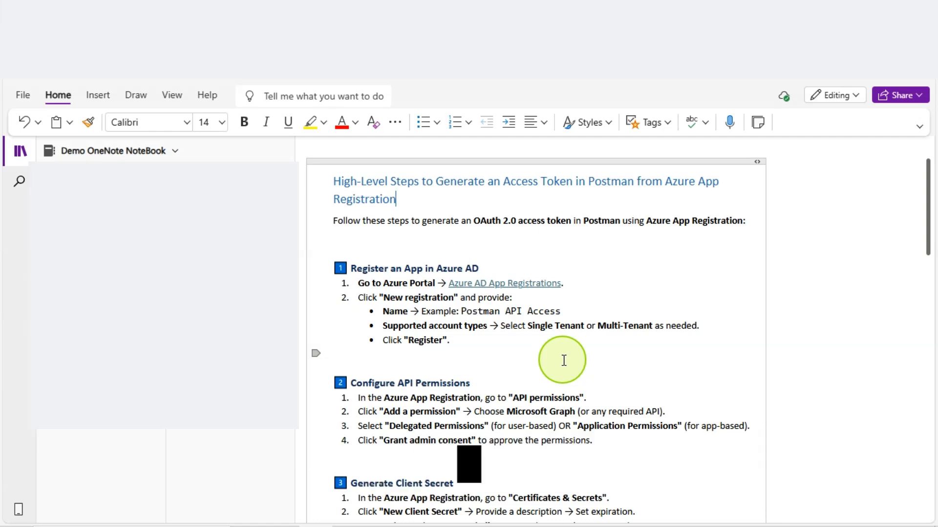
{"action": "scroll", "scroll_direction": "down", "scroll_amount": 3}
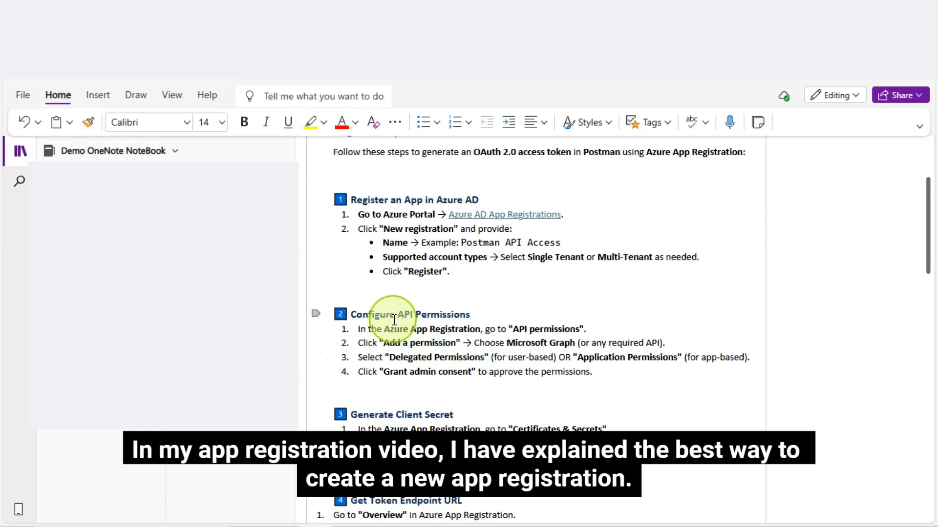
{"action": "scroll", "scroll_direction": "down", "scroll_amount": 3}
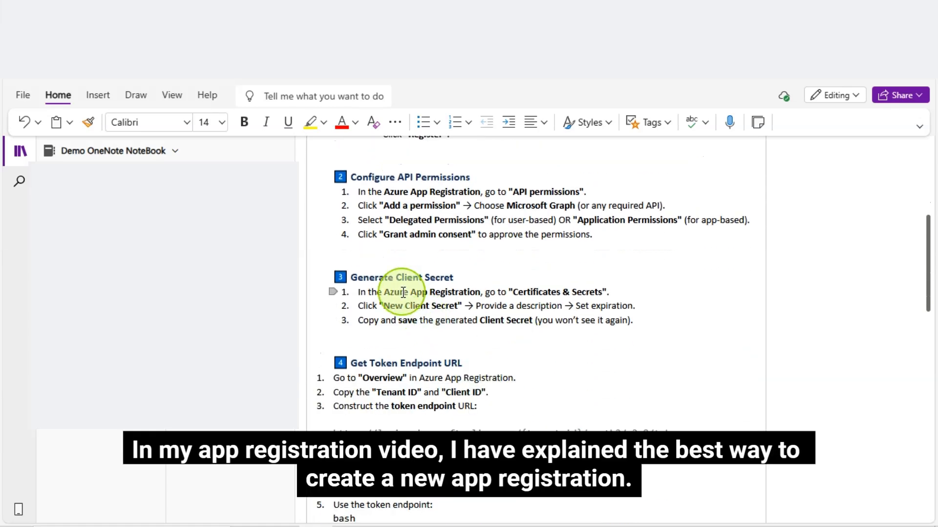
{"action": "mouse_move", "coordinate": [657, 334]}
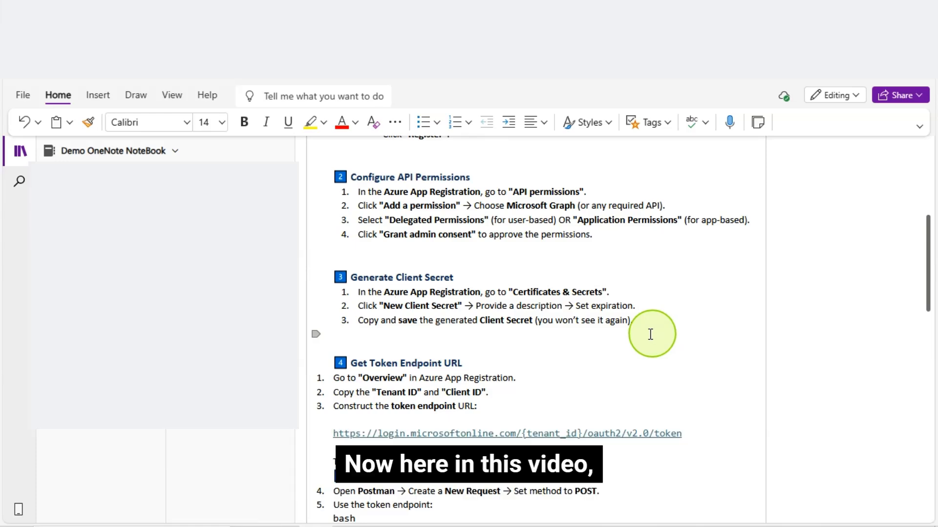
{"action": "mouse_move", "coordinate": [487, 378]}
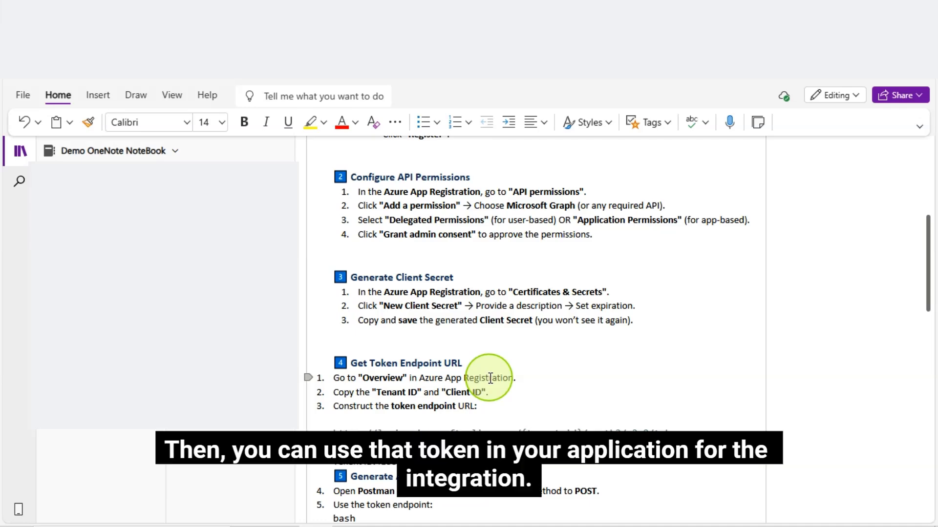
{"action": "mouse_move", "coordinate": [589, 395]}
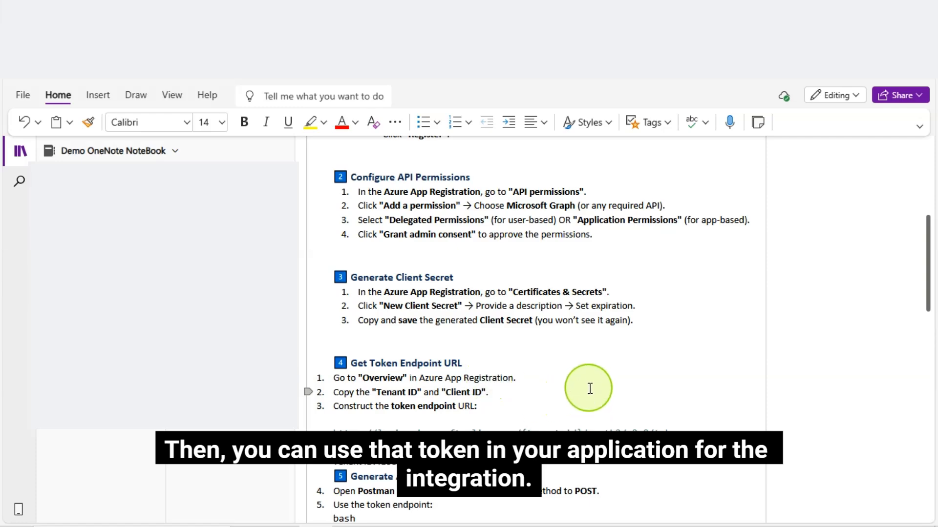
{"action": "scroll", "scroll_direction": "down", "scroll_amount": 3}
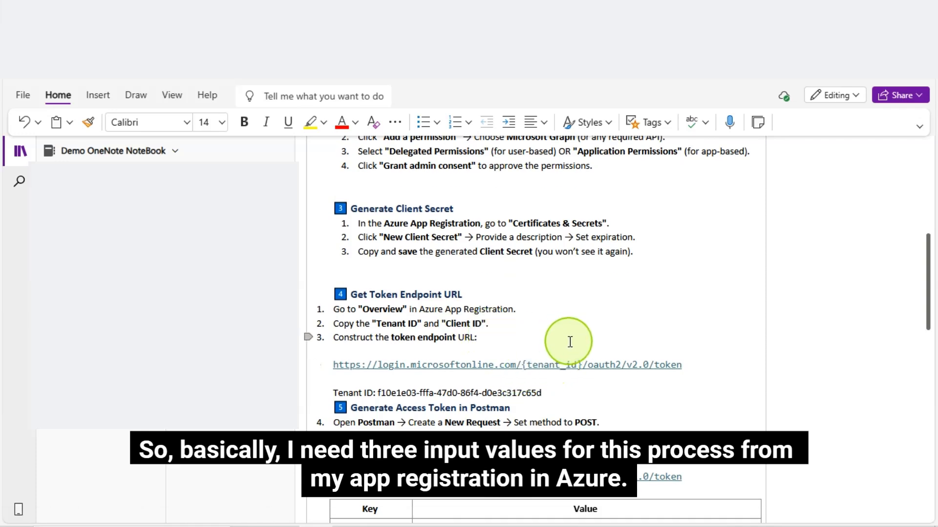
{"action": "mouse_move", "coordinate": [571, 347]}
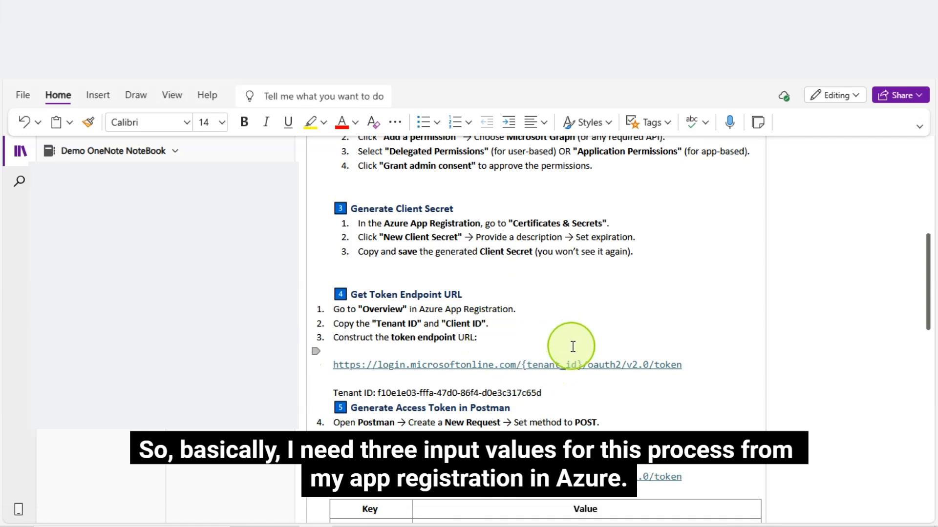
{"action": "mouse_move", "coordinate": [586, 374]}
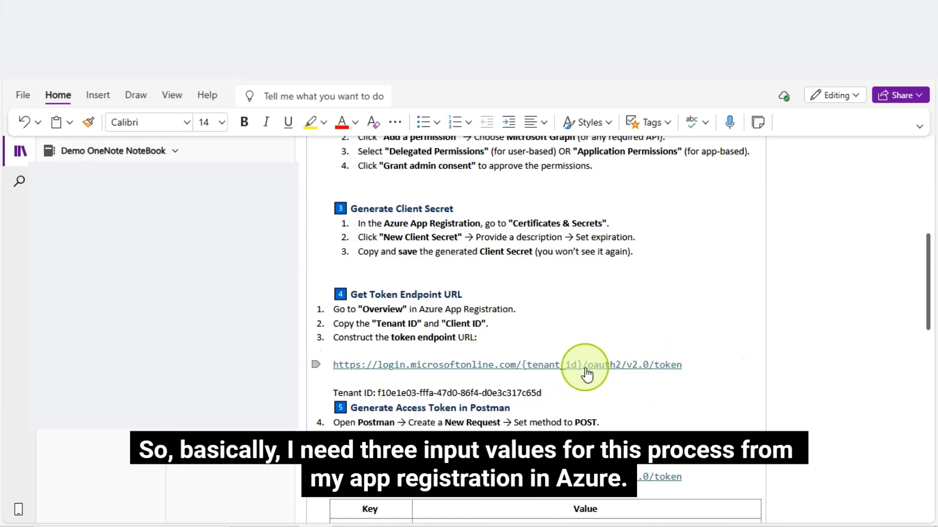
{"action": "scroll", "scroll_direction": "down", "scroll_amount": 3}
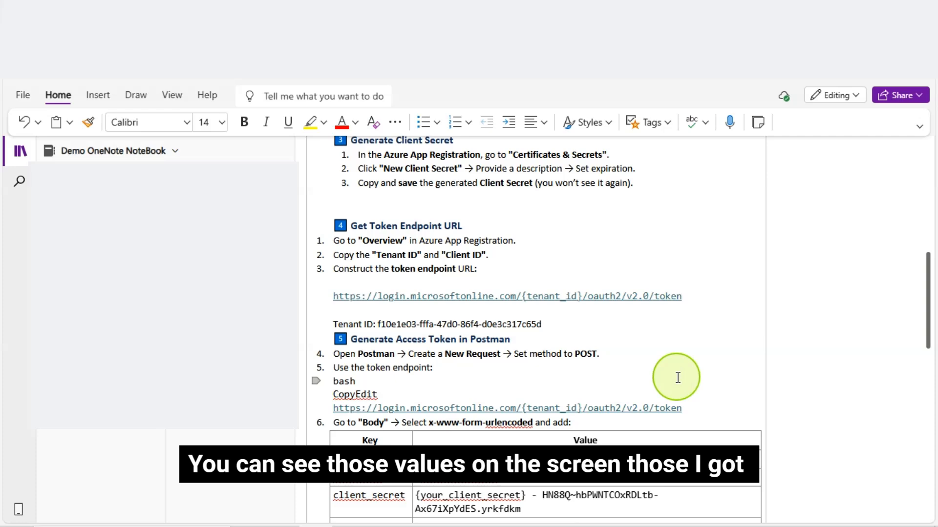
{"action": "scroll", "scroll_direction": "up", "scroll_amount": 3}
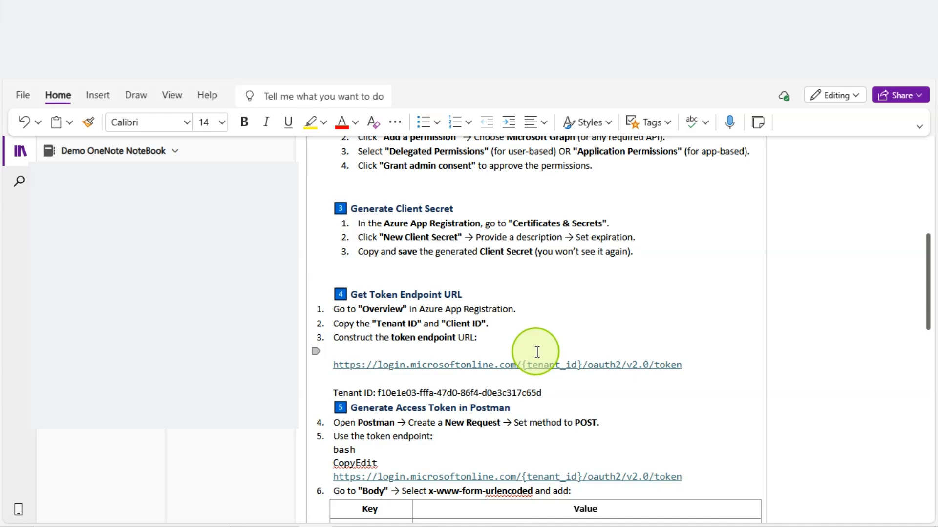
{"action": "mouse_move", "coordinate": [525, 296]}
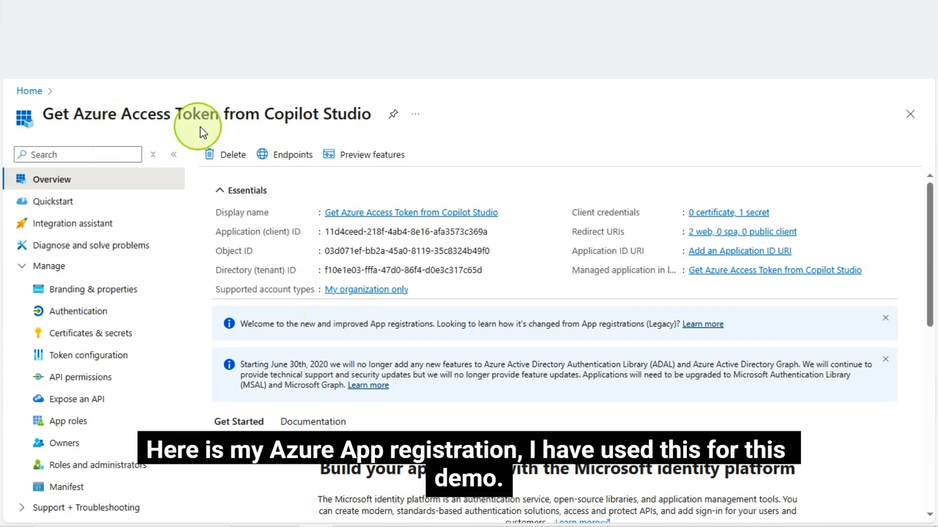
{"action": "mouse_move", "coordinate": [498, 315]}
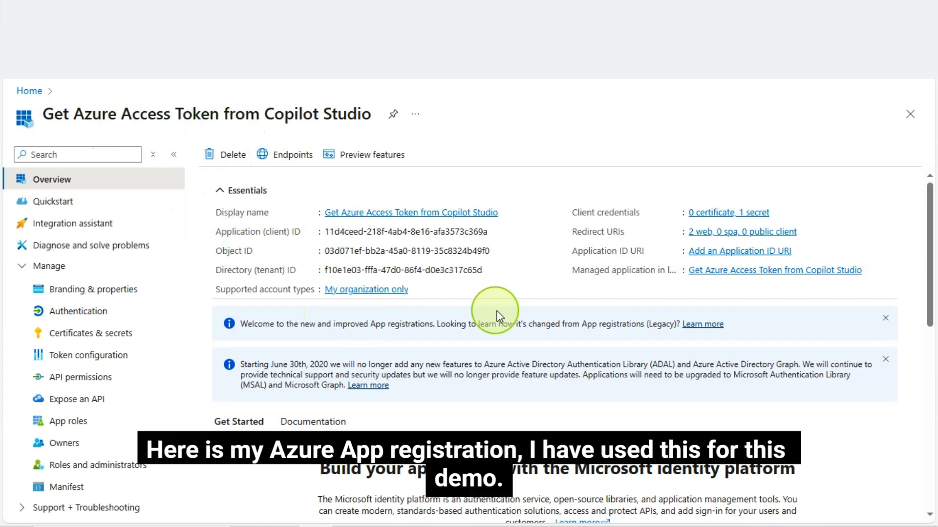
{"action": "mouse_move", "coordinate": [447, 274]}
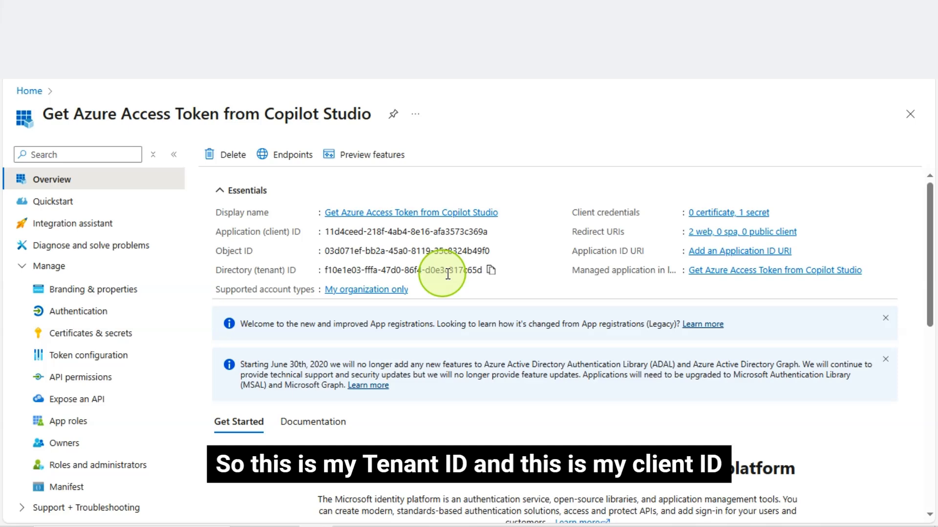
{"action": "mouse_move", "coordinate": [364, 234]}
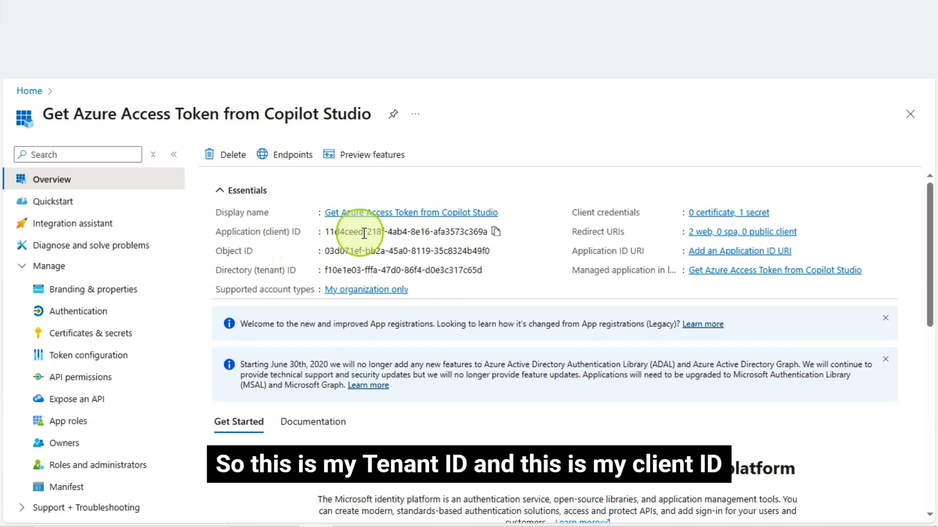
{"action": "mouse_move", "coordinate": [90, 333]}
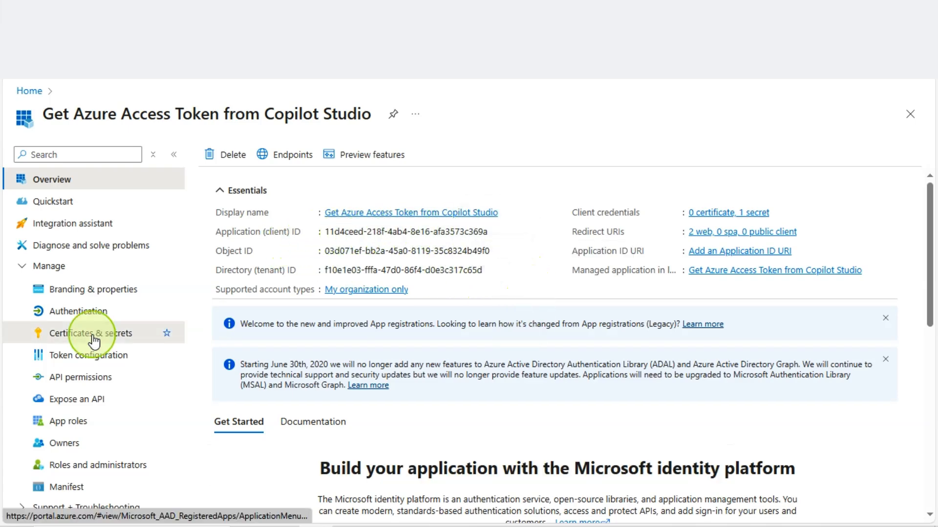
Go to Certificates & secrets to see the single client secret expiring 8/20/2025
{"action": "left_click", "coordinate": [91, 333]}
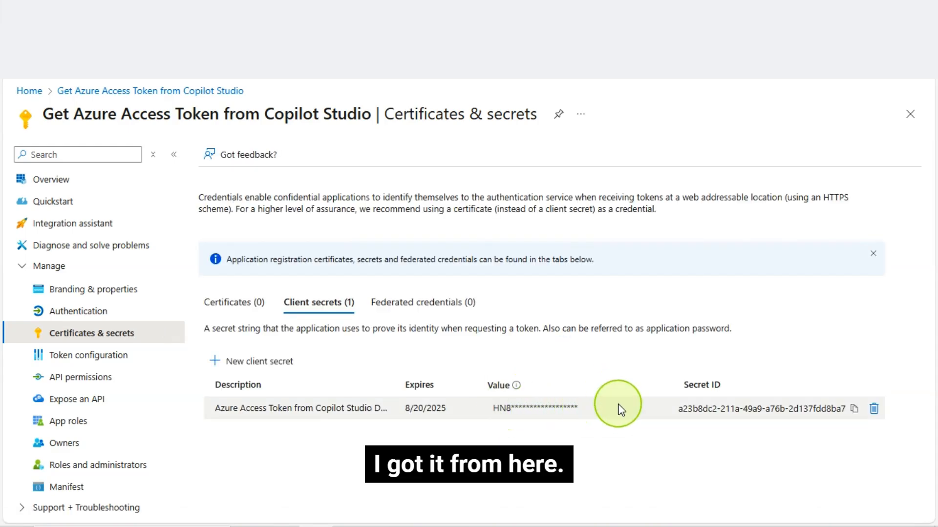
{"action": "mouse_move", "coordinate": [608, 347]}
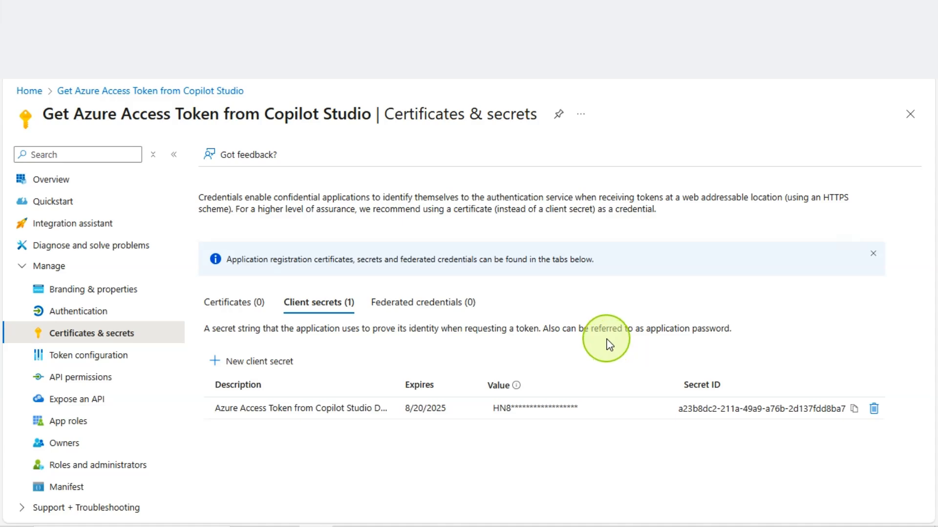
{"action": "mouse_move", "coordinate": [354, 358]}
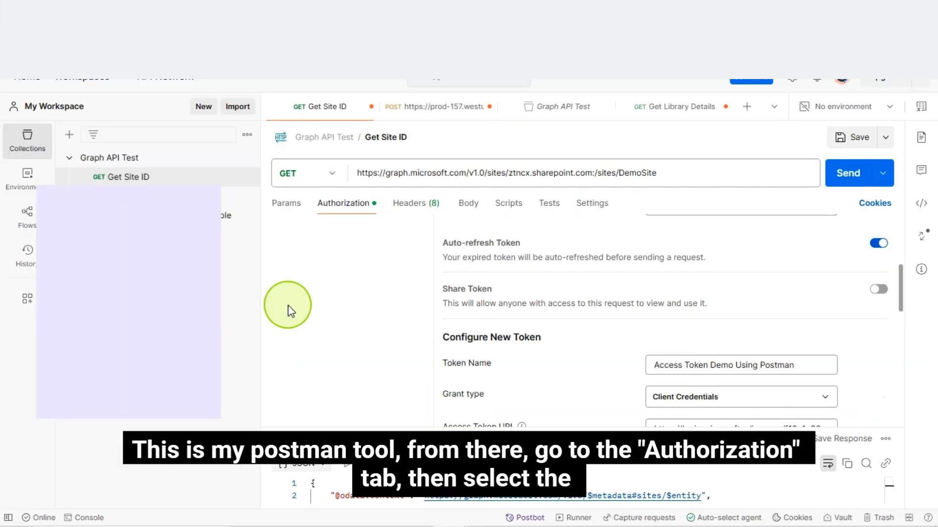
{"action": "mouse_move", "coordinate": [384, 273]}
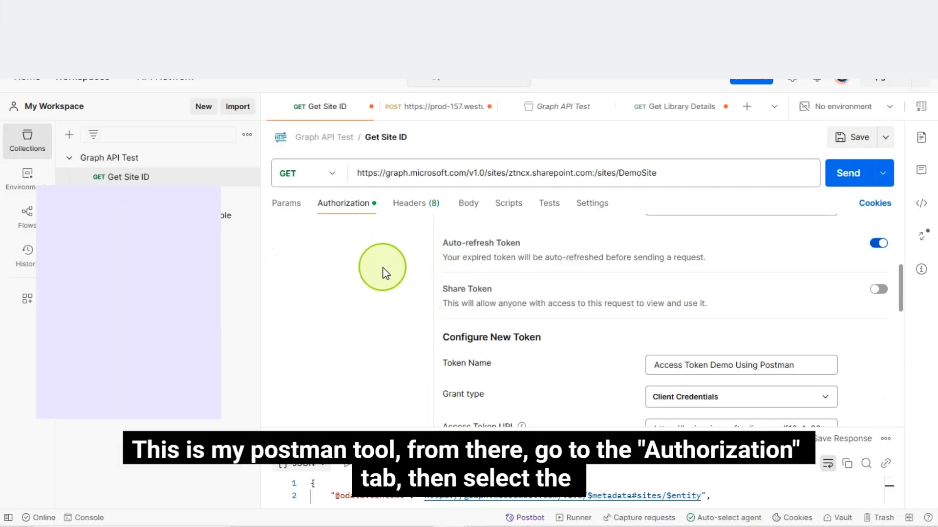
{"action": "mouse_move", "coordinate": [421, 301]}
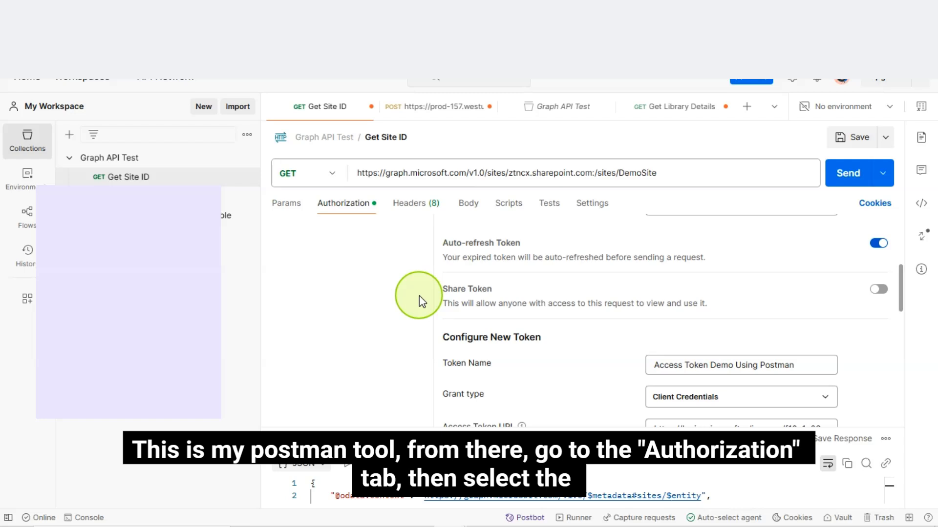
Set the Get Site ID request's Auth Type to OAuth 2.0
{"action": "scroll", "scroll_direction": "up", "scroll_amount": 3}
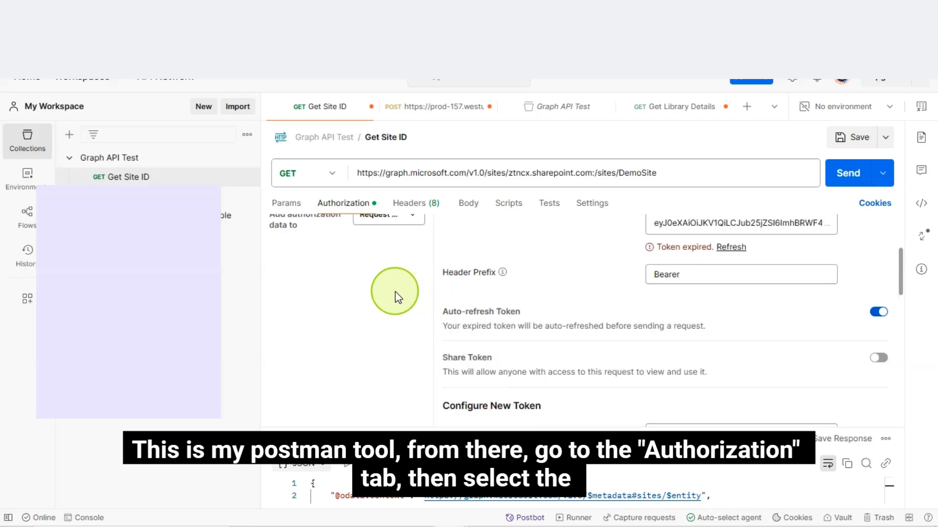
{"action": "left_click", "coordinate": [347, 247]}
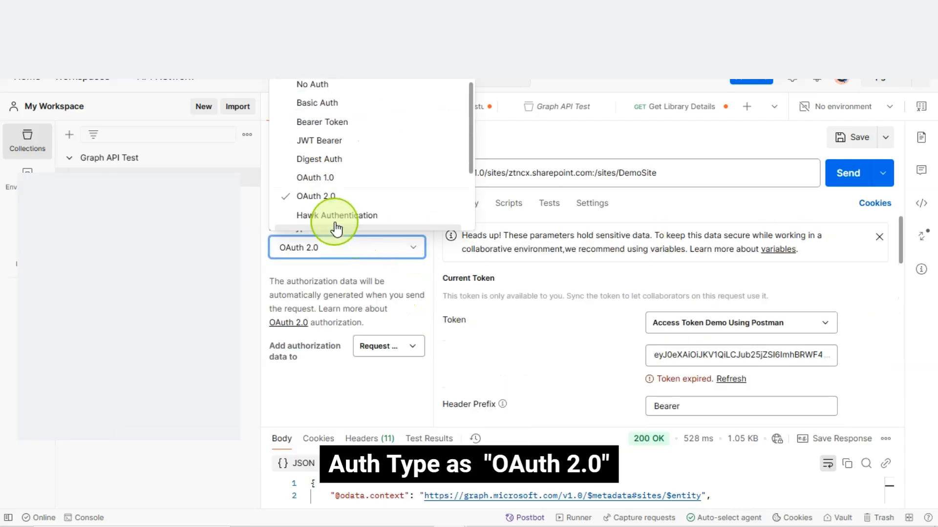
{"action": "left_click", "coordinate": [315, 197]}
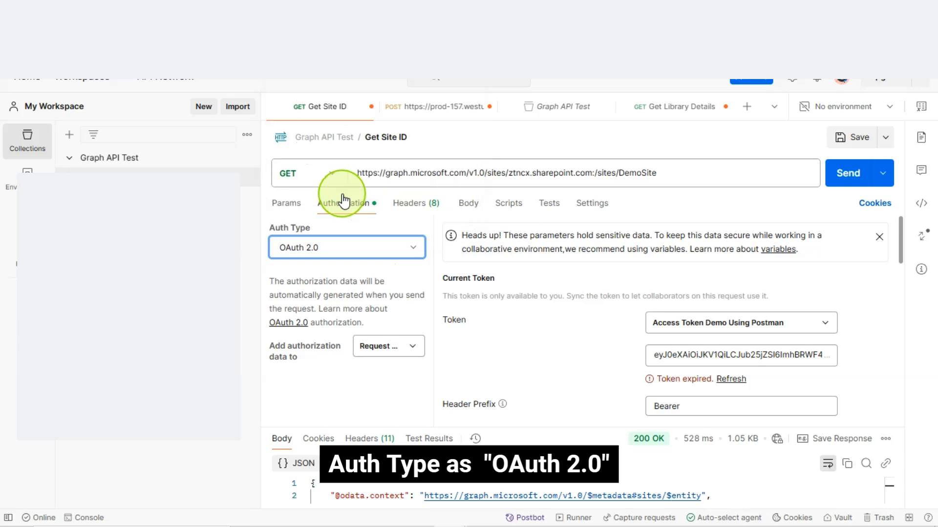
{"action": "scroll", "scroll_direction": "down", "scroll_amount": 3}
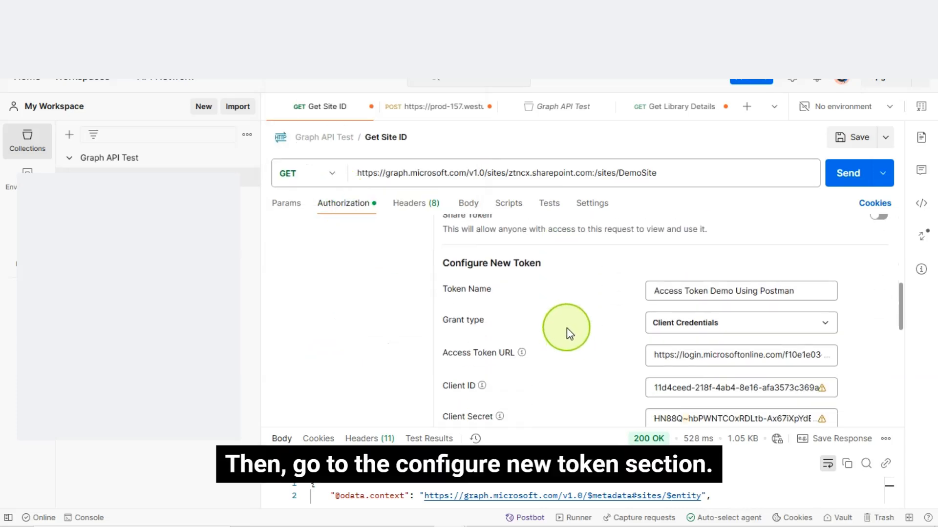
{"action": "scroll", "scroll_direction": "up", "scroll_amount": 3}
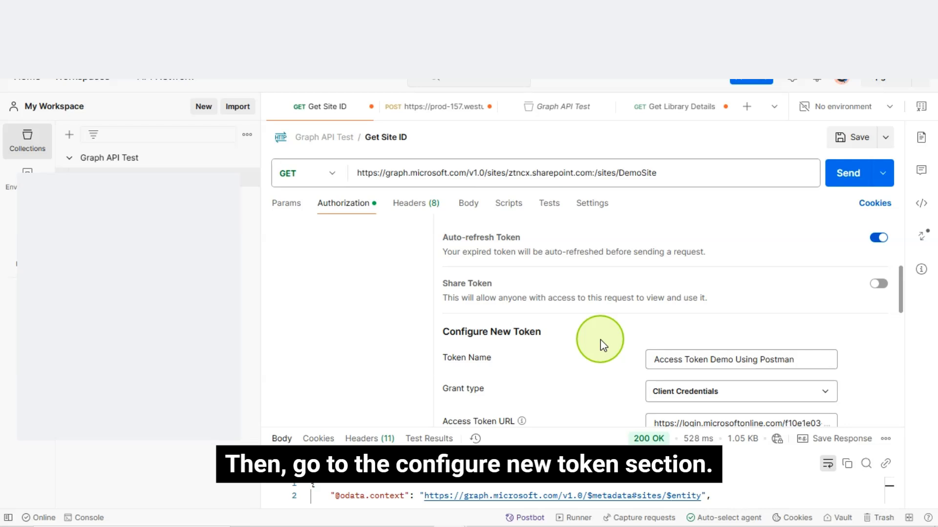
{"action": "scroll", "scroll_direction": "down", "scroll_amount": 3}
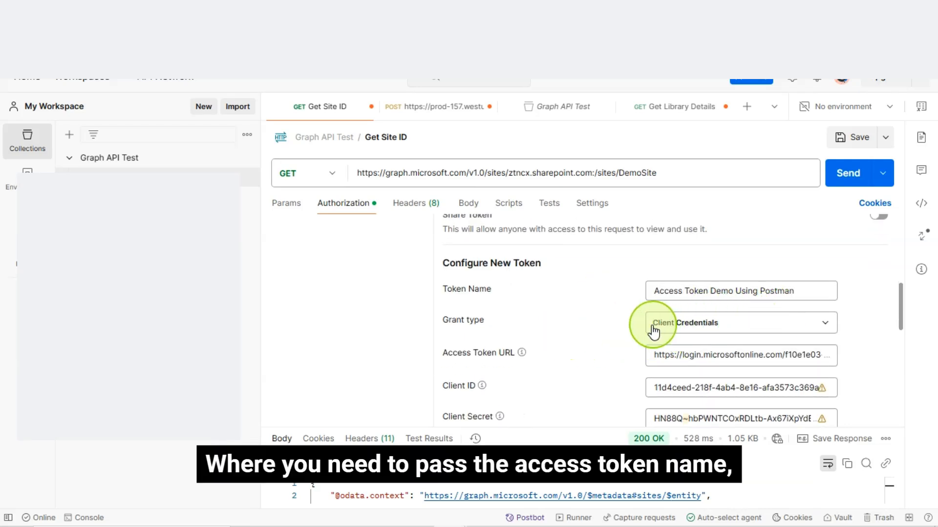
{"action": "mouse_move", "coordinate": [774, 301]}
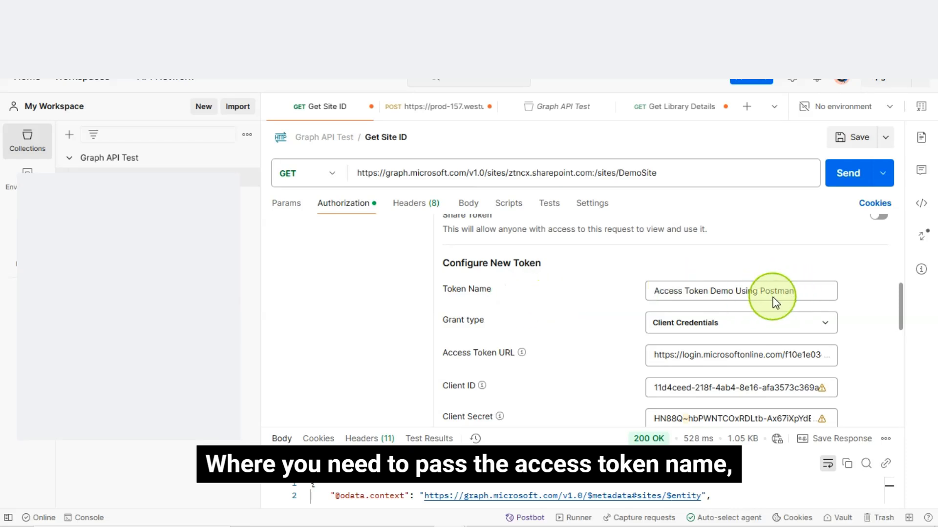
{"action": "mouse_move", "coordinate": [711, 330]}
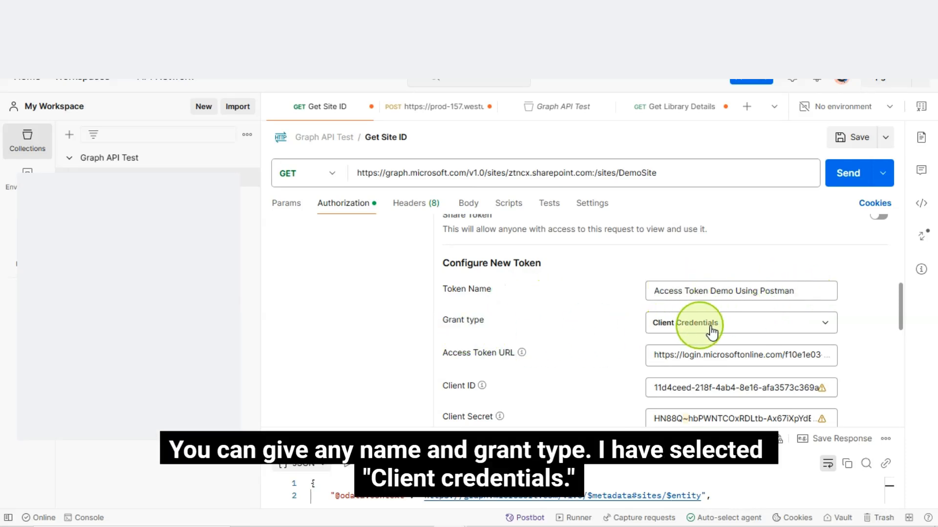
{"action": "mouse_move", "coordinate": [775, 342]}
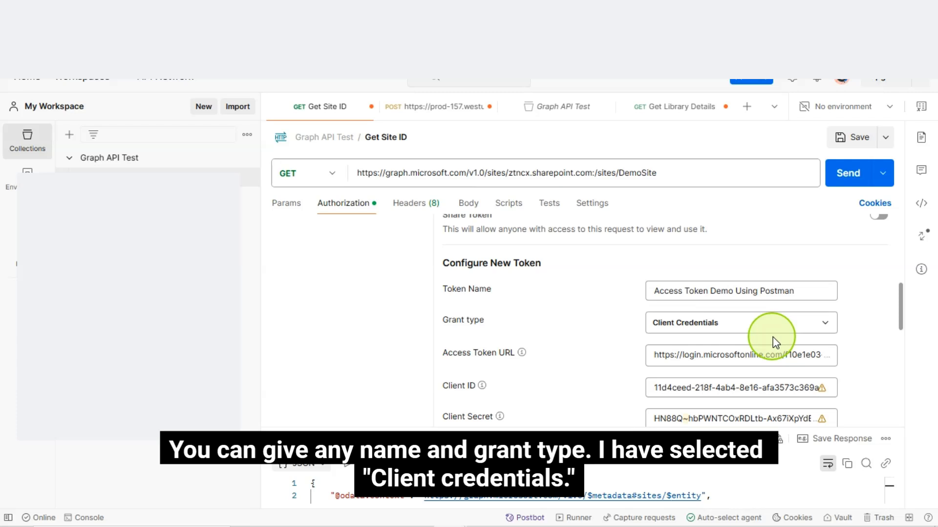
{"action": "left_click", "coordinate": [825, 323]}
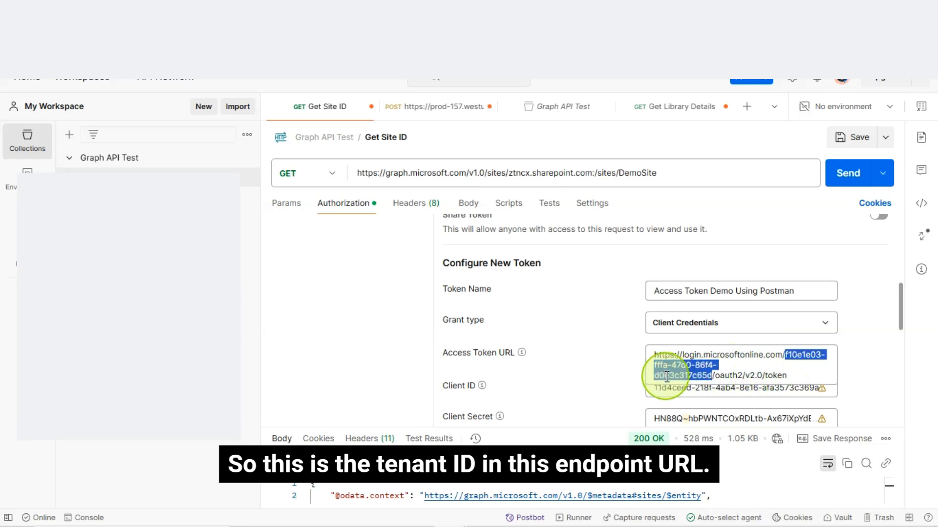
{"action": "mouse_move", "coordinate": [640, 352]}
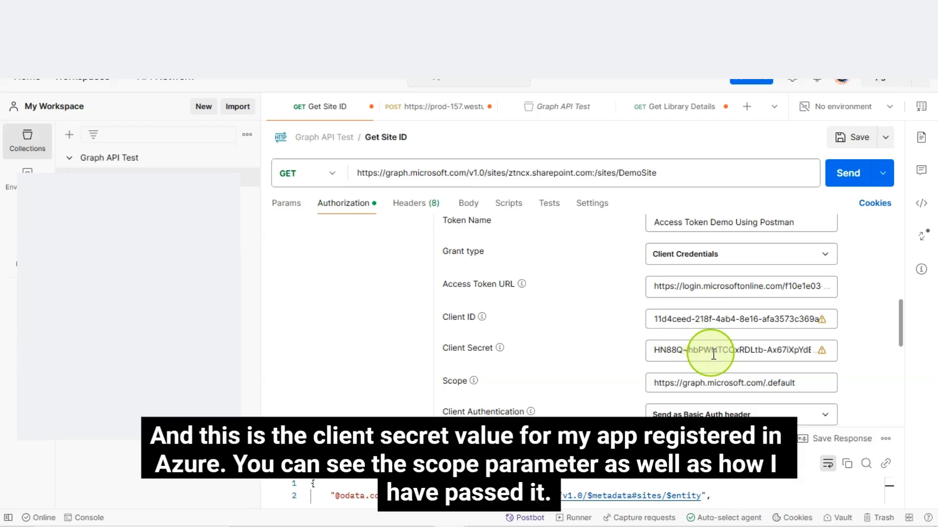
Scroll down to the token settings and expand the Client Authentication dropdown
{"action": "scroll", "scroll_direction": "down", "scroll_amount": 3}
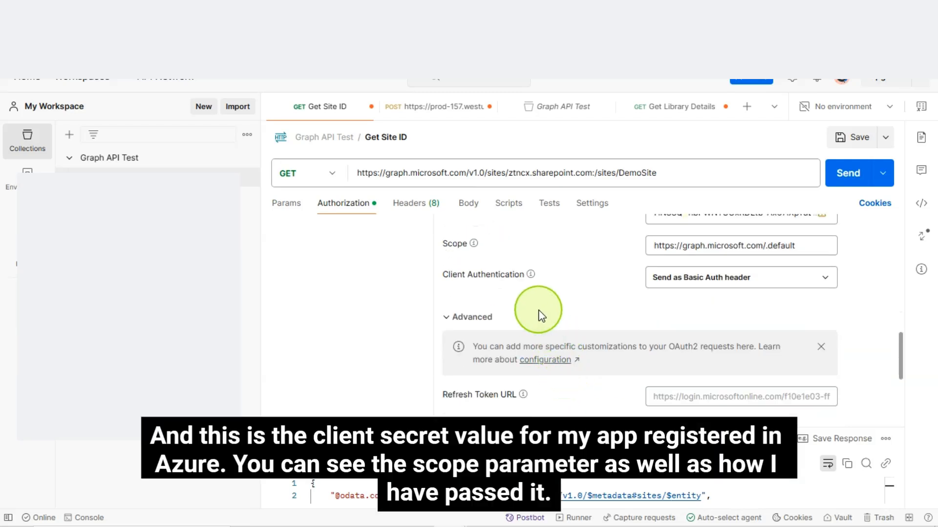
{"action": "mouse_move", "coordinate": [677, 301]}
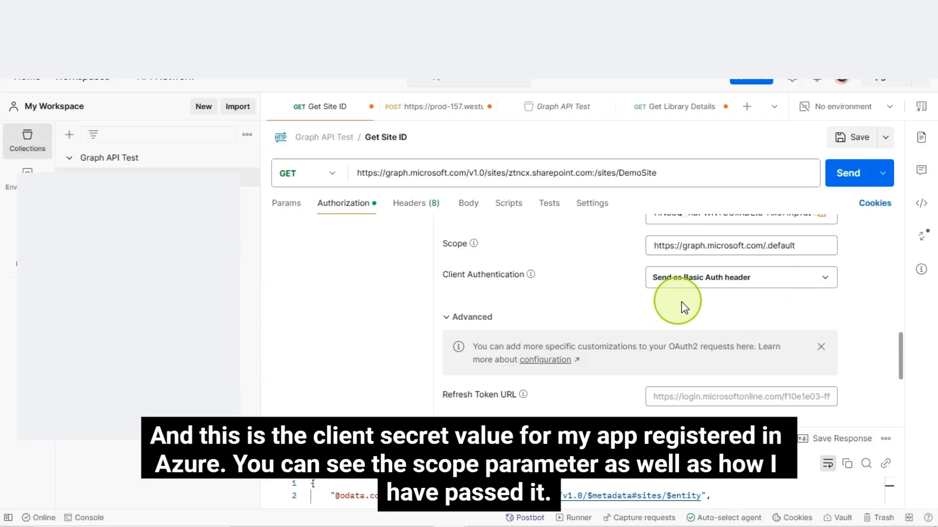
{"action": "mouse_move", "coordinate": [821, 291]}
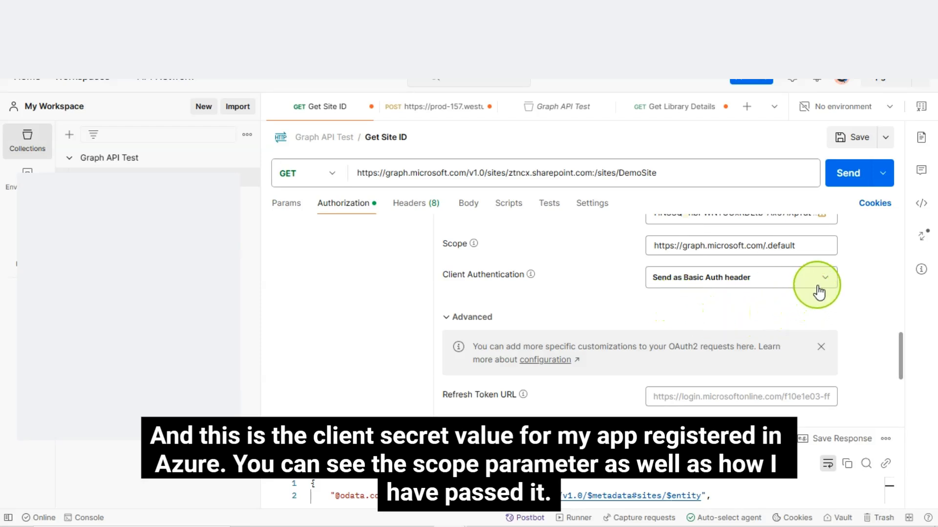
{"action": "left_click", "coordinate": [821, 277]}
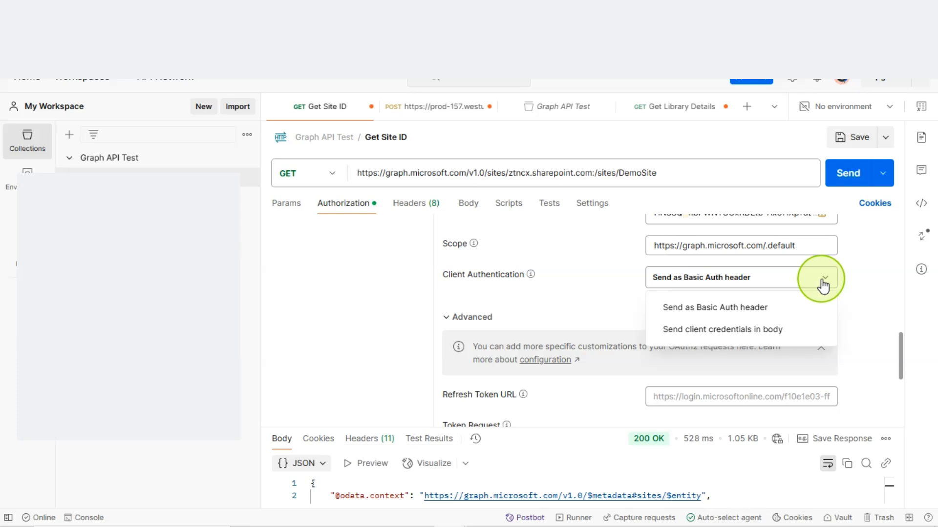
{"action": "mouse_move", "coordinate": [700, 314]}
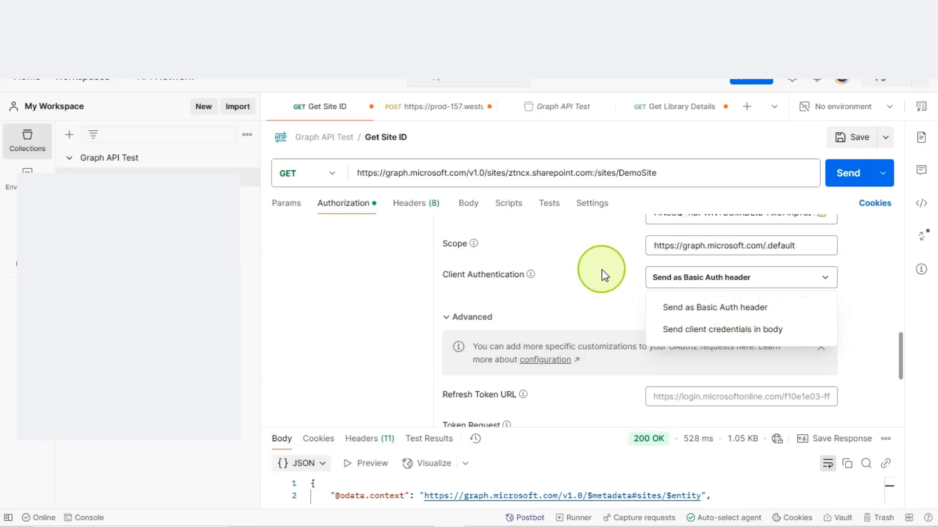
Fetch a new Azure access token using Get New Access Token at the bottom of Authorization
{"action": "scroll", "scroll_direction": "down", "scroll_amount": 3}
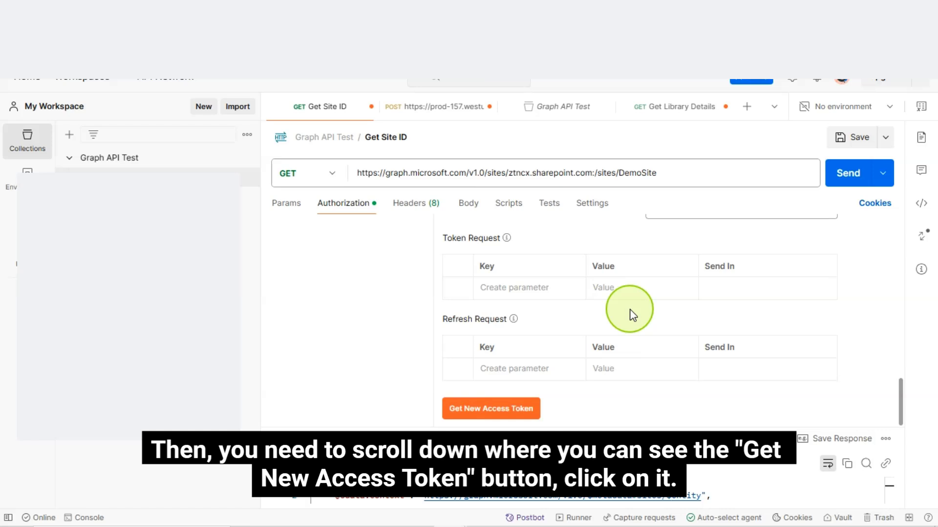
{"action": "mouse_move", "coordinate": [413, 384]}
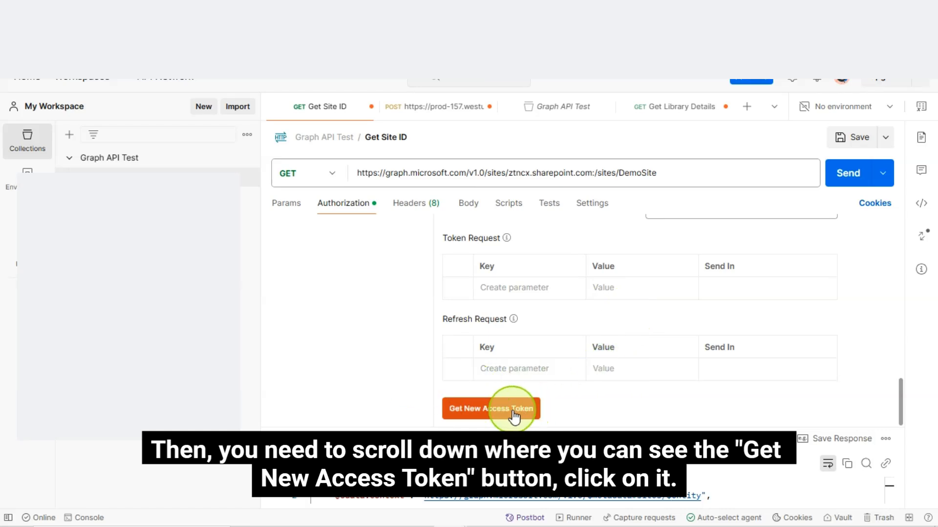
{"action": "left_click", "coordinate": [490, 409]}
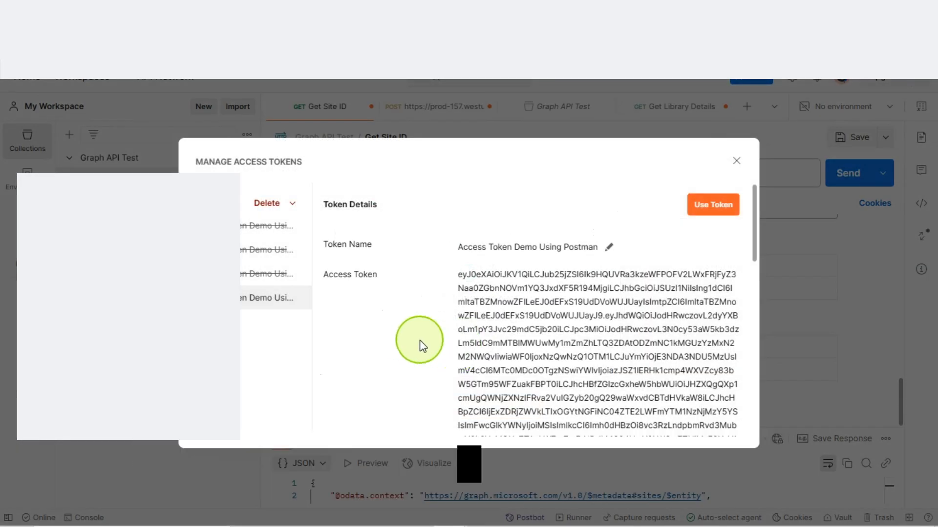
{"action": "mouse_move", "coordinate": [492, 276]}
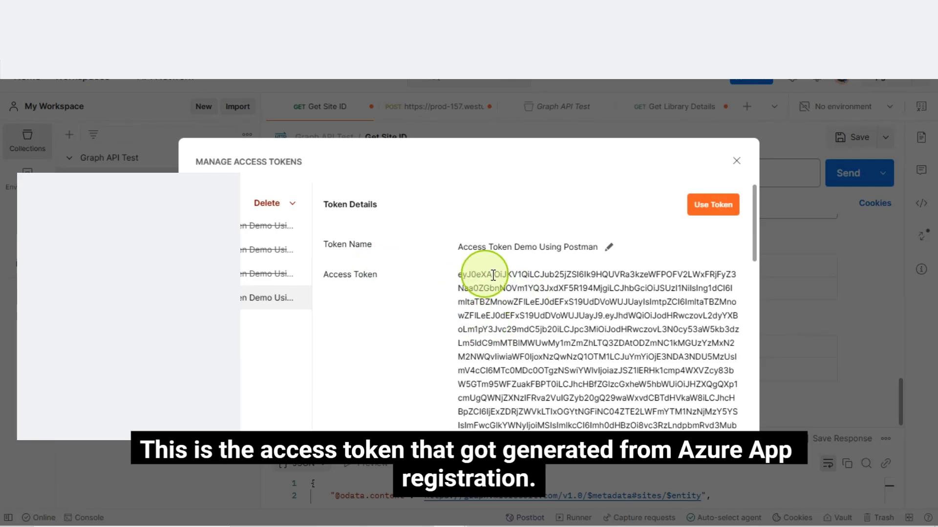
{"action": "mouse_move", "coordinate": [426, 306]}
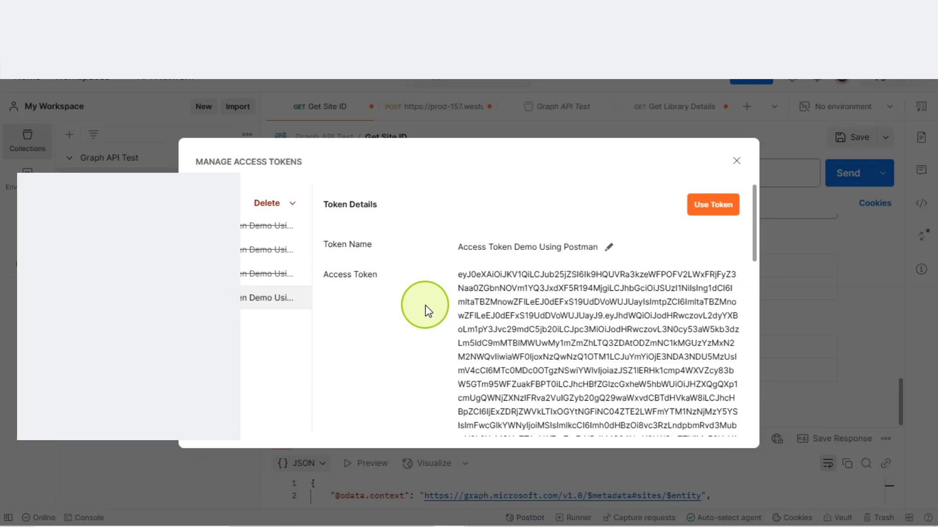
{"action": "mouse_move", "coordinate": [592, 326]}
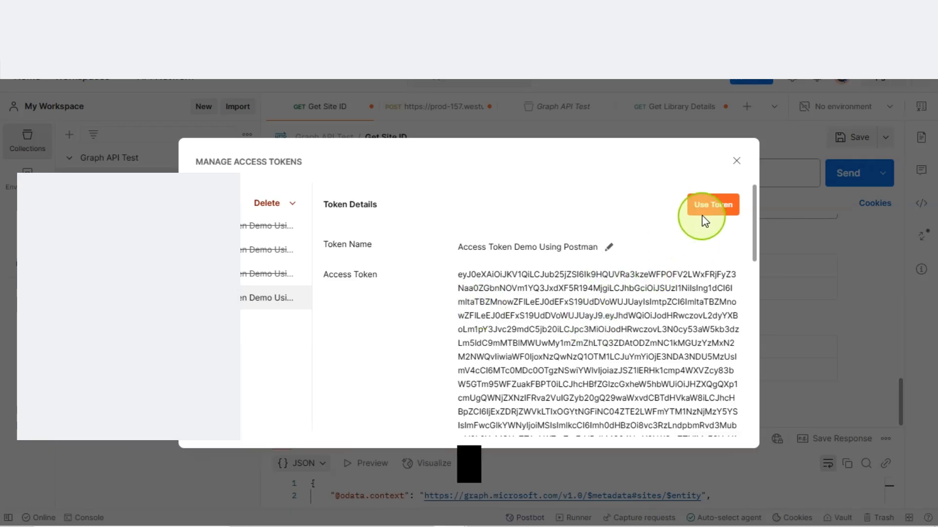
{"action": "mouse_move", "coordinate": [712, 213]}
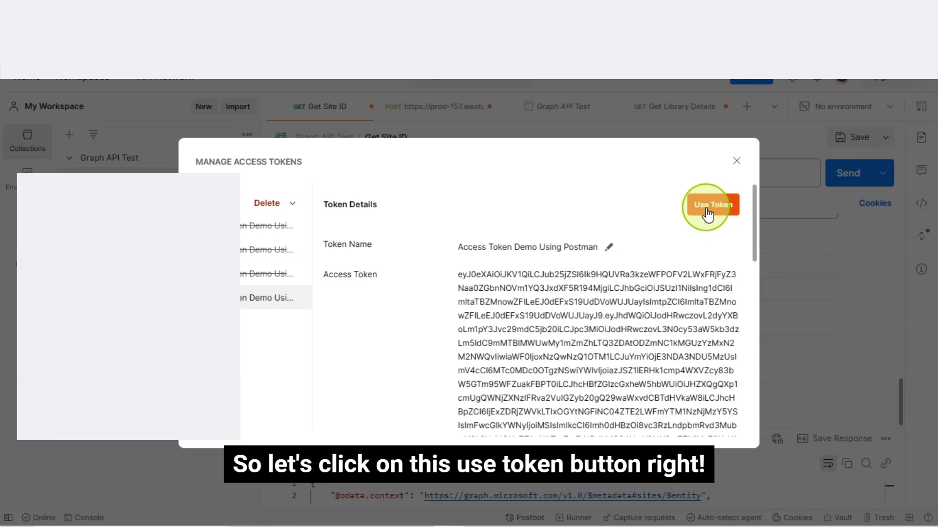
Use the new token as current token and confirm it expires at 7:07 PM
{"action": "left_click", "coordinate": [711, 204]}
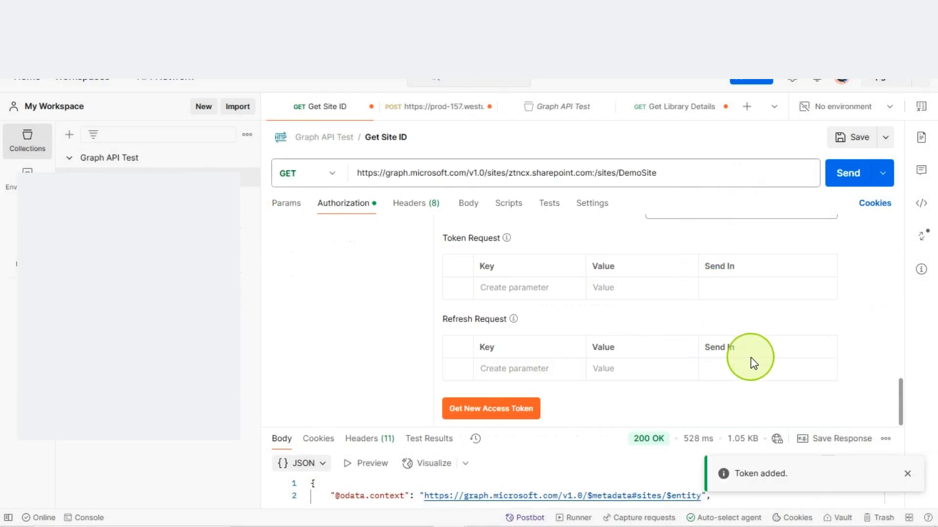
{"action": "scroll", "scroll_direction": "up", "scroll_amount": 3}
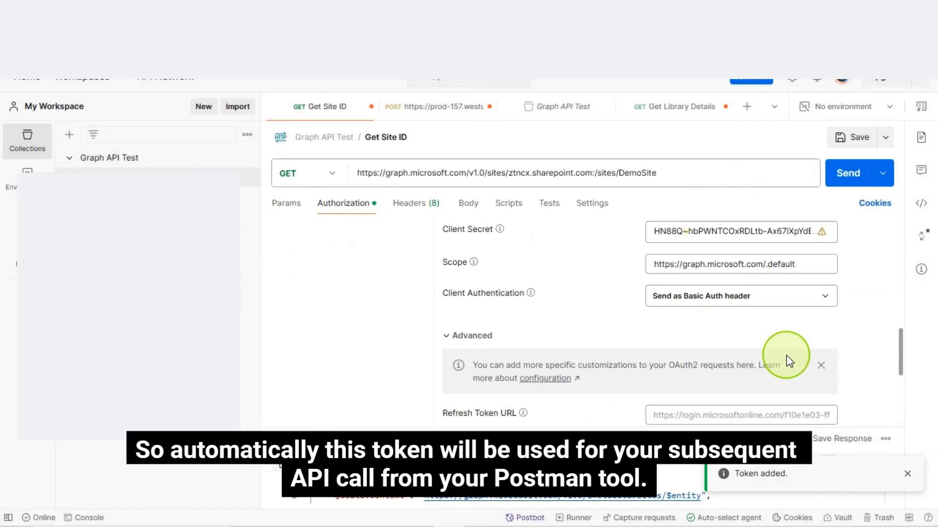
{"action": "scroll", "scroll_direction": "up", "scroll_amount": 3}
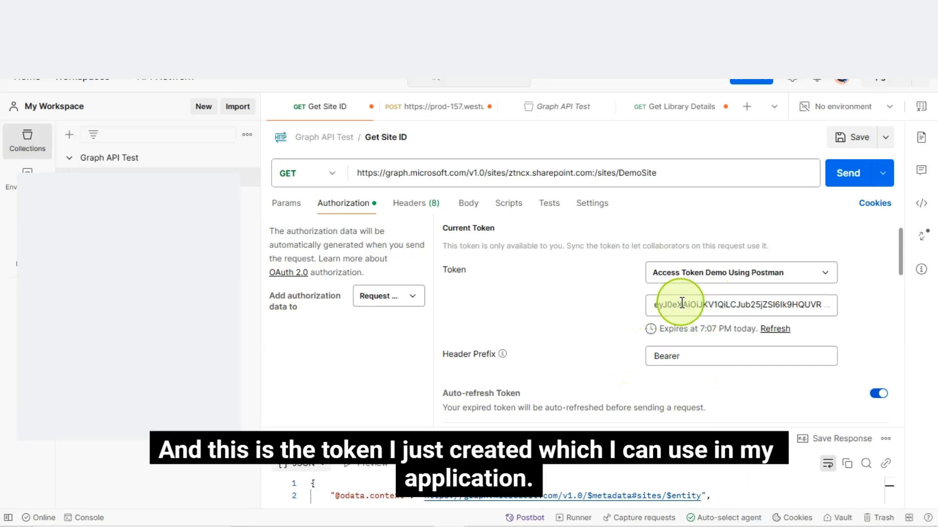
{"action": "mouse_move", "coordinate": [692, 350]}
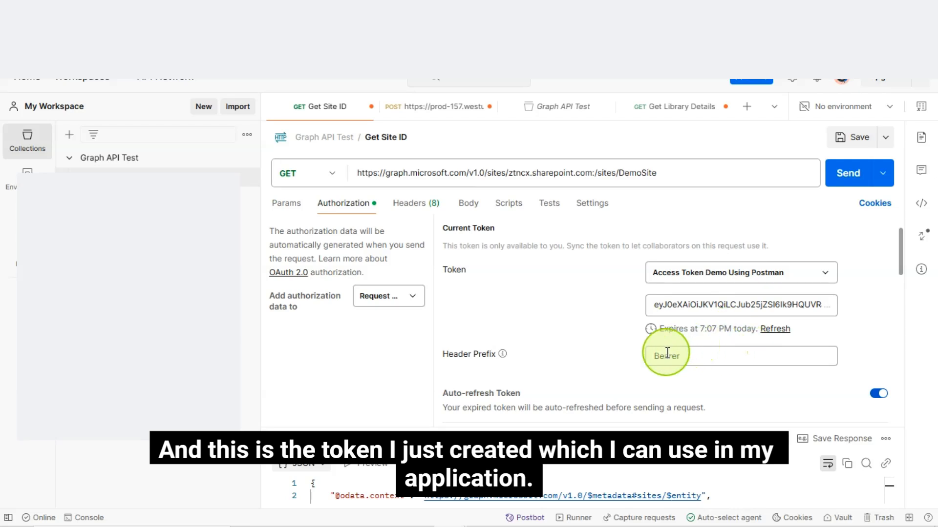
{"action": "mouse_move", "coordinate": [571, 339]}
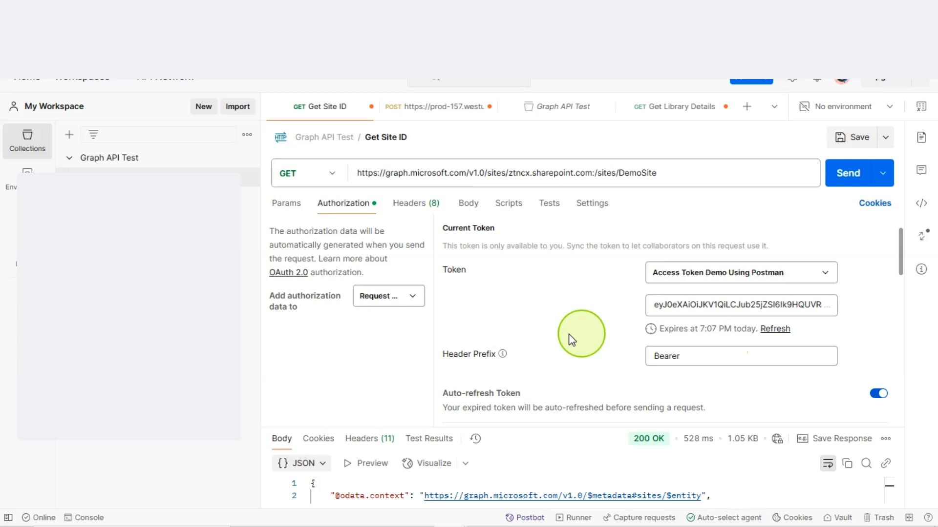
{"action": "mouse_move", "coordinate": [546, 344]}
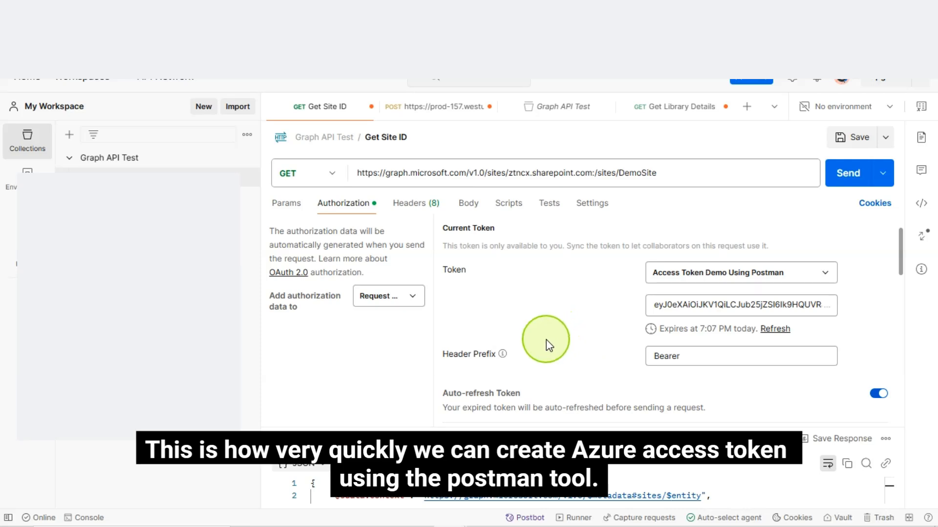